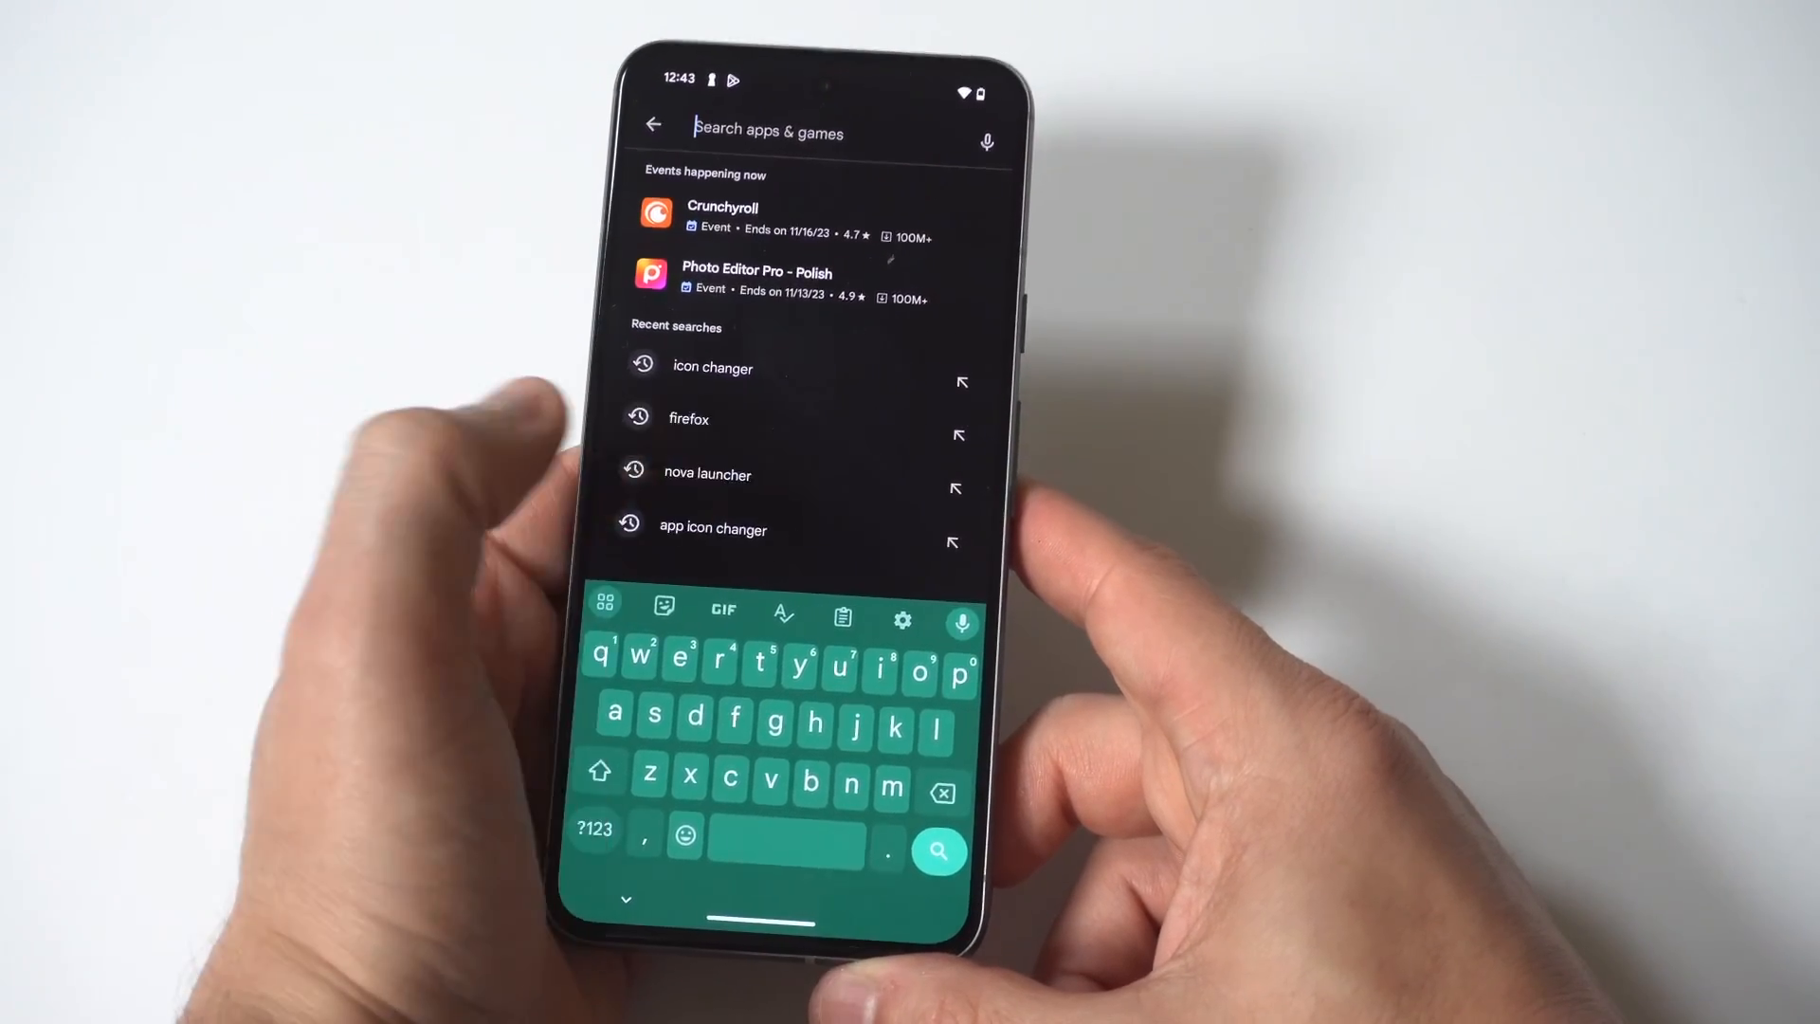
# - Search Play Store for 'nova launcher' and confirm Nova Launcher and Prime are installed
pyautogui.click(707, 474)
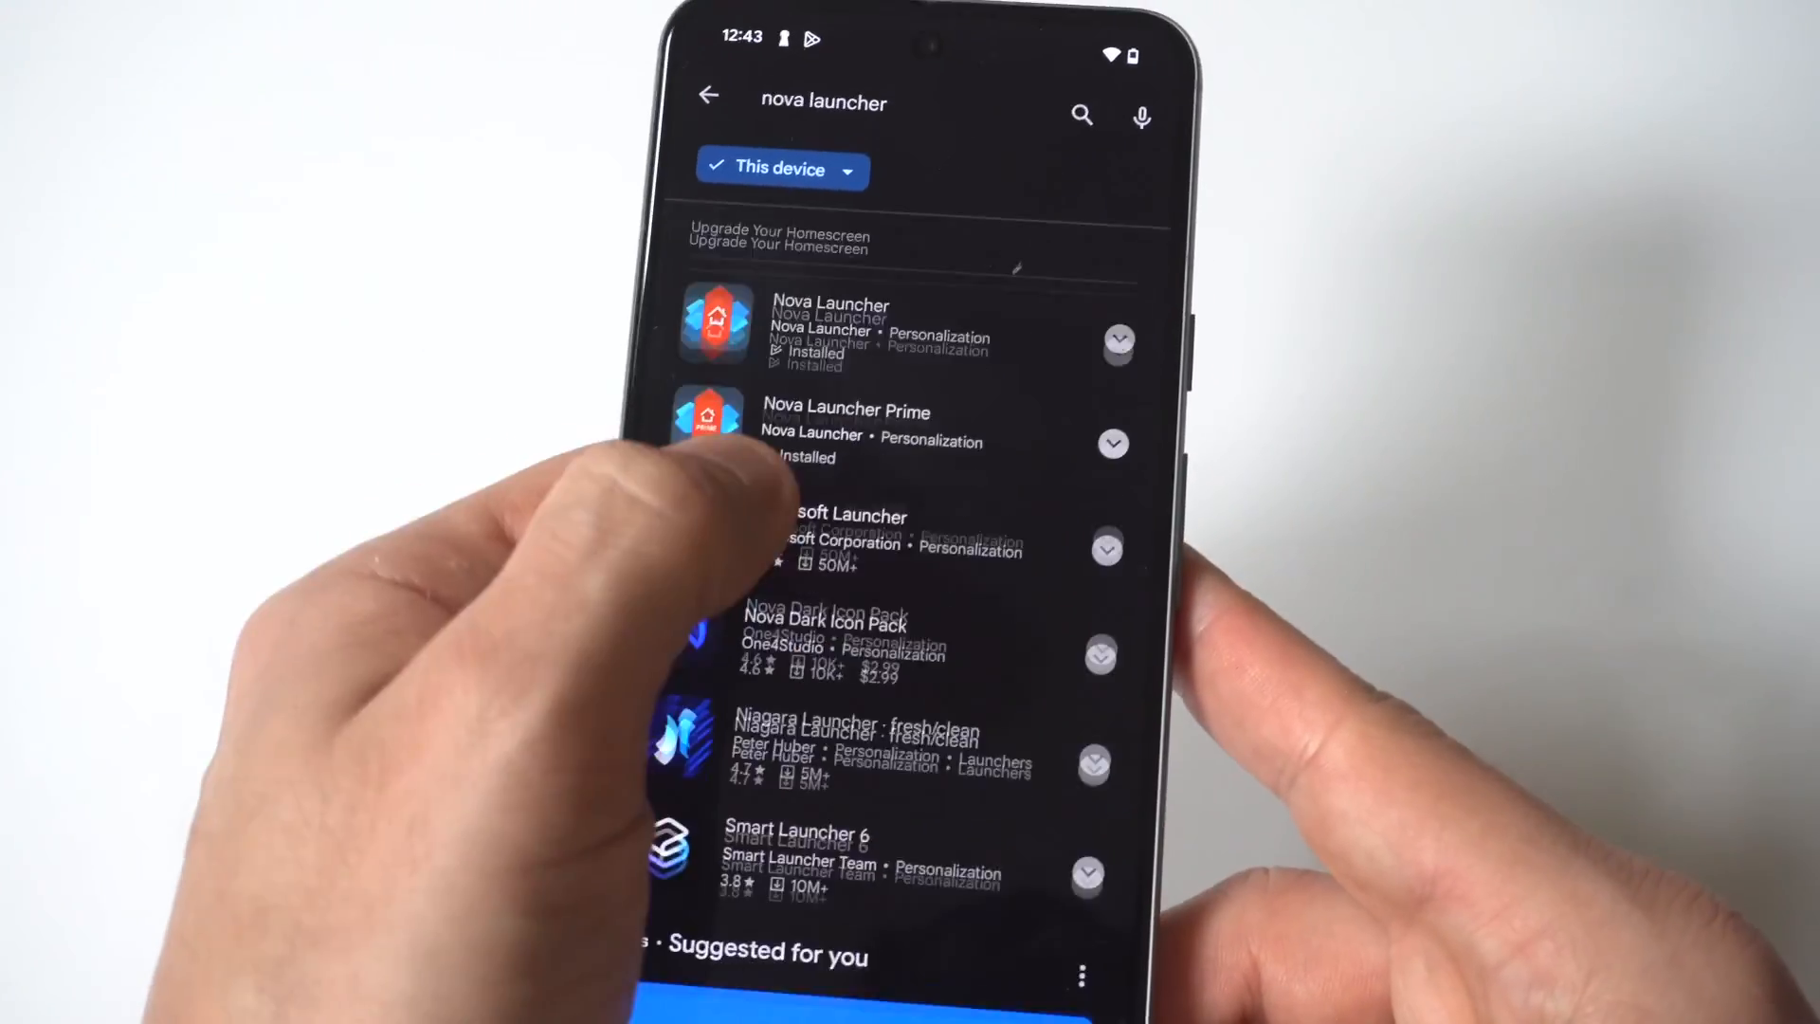
pyautogui.click(830, 325)
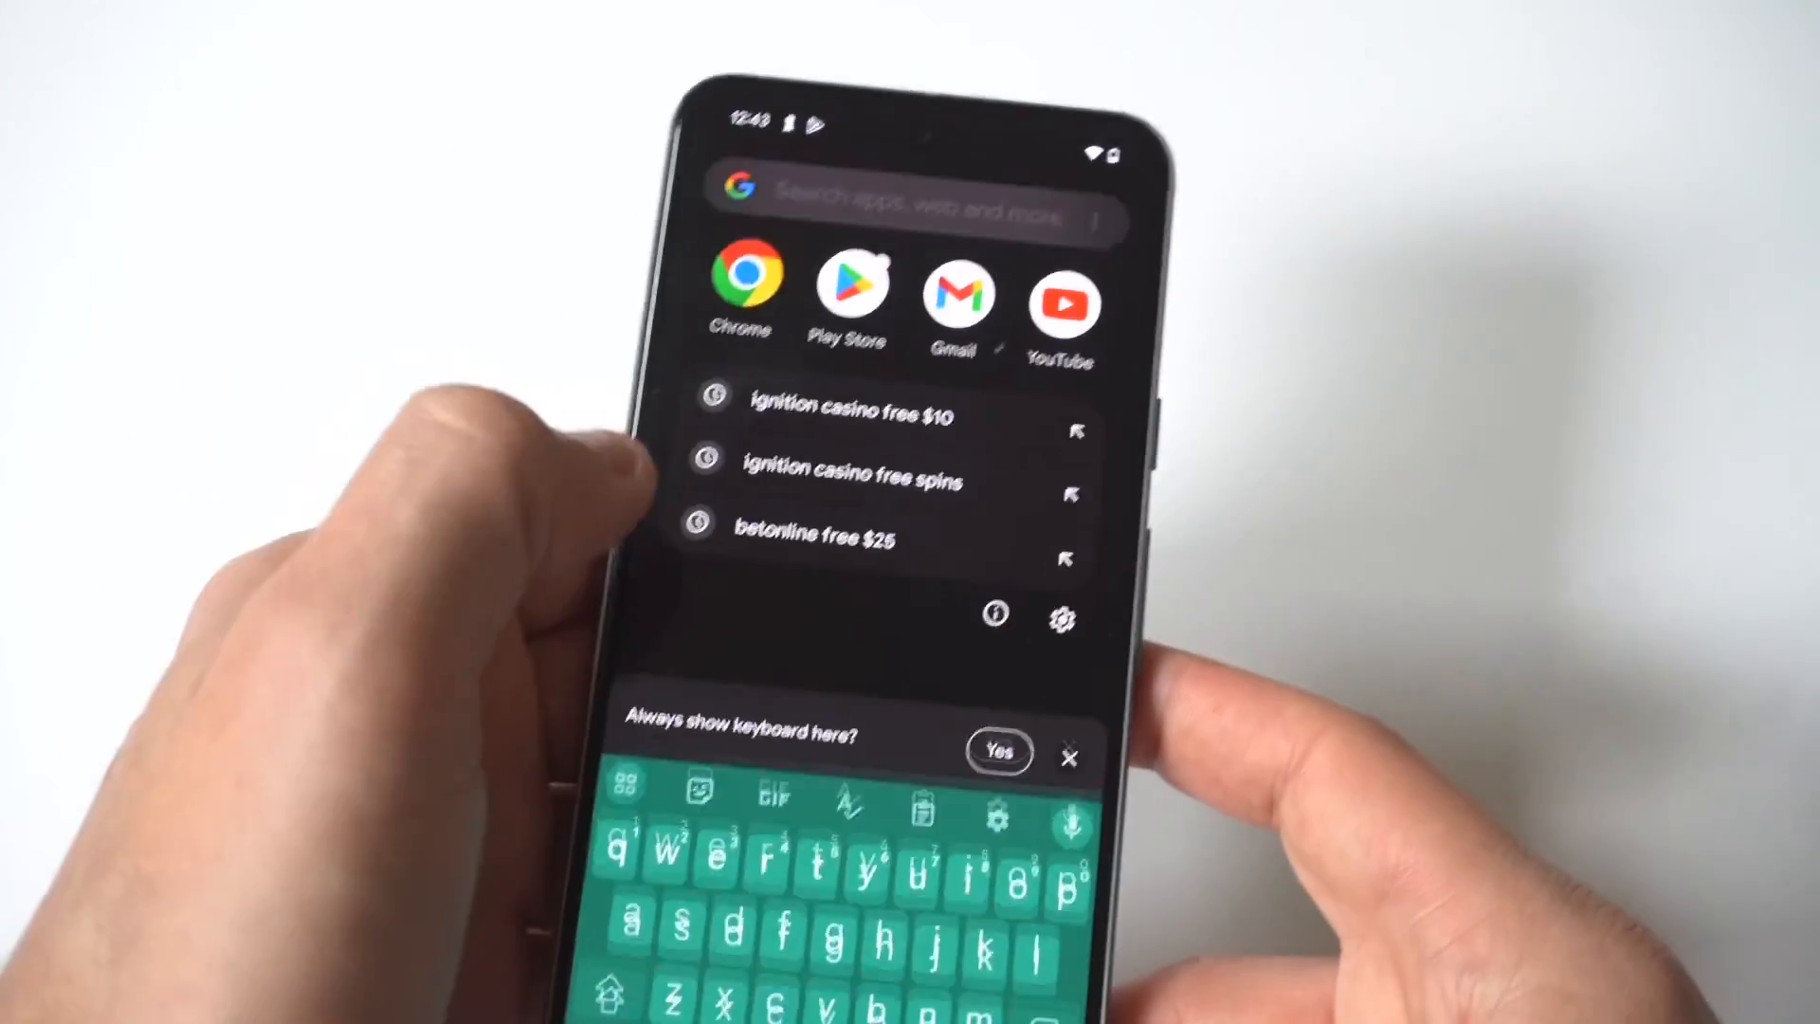
# - Search 'se' from the home bar and go to Settings > Apps > Default apps
pyautogui.write('se')
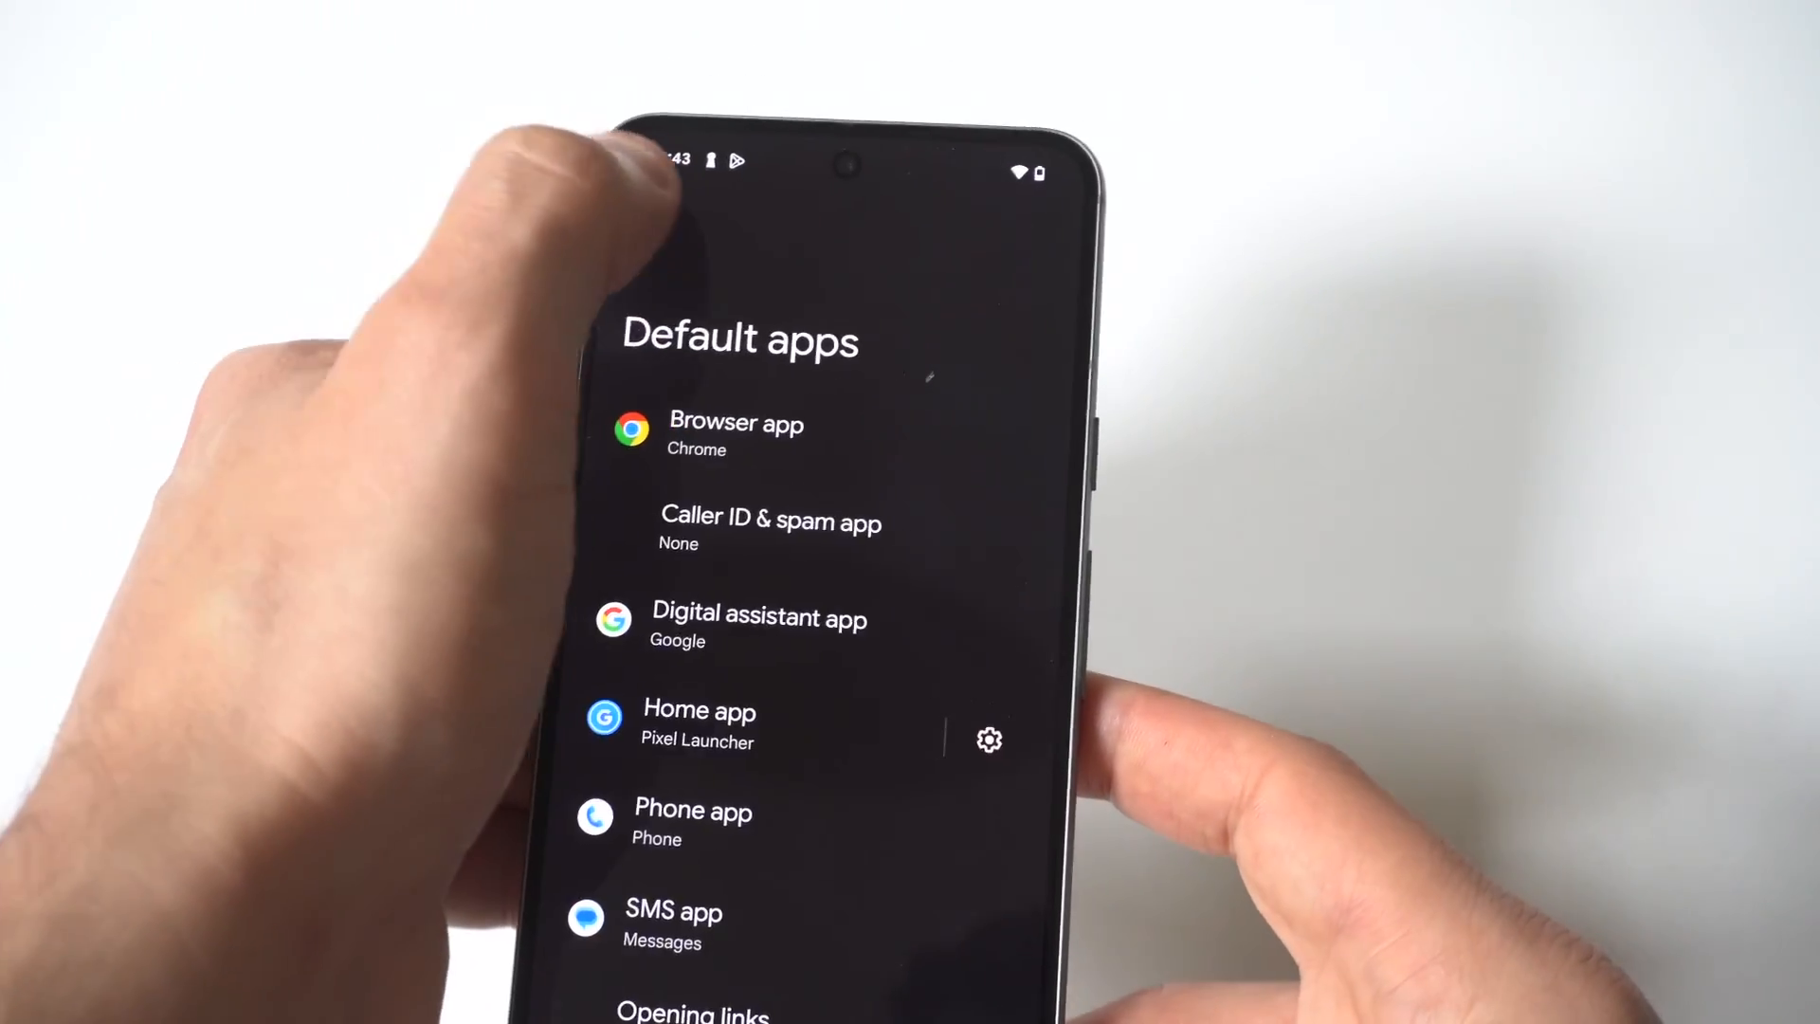
pyautogui.press('Back')
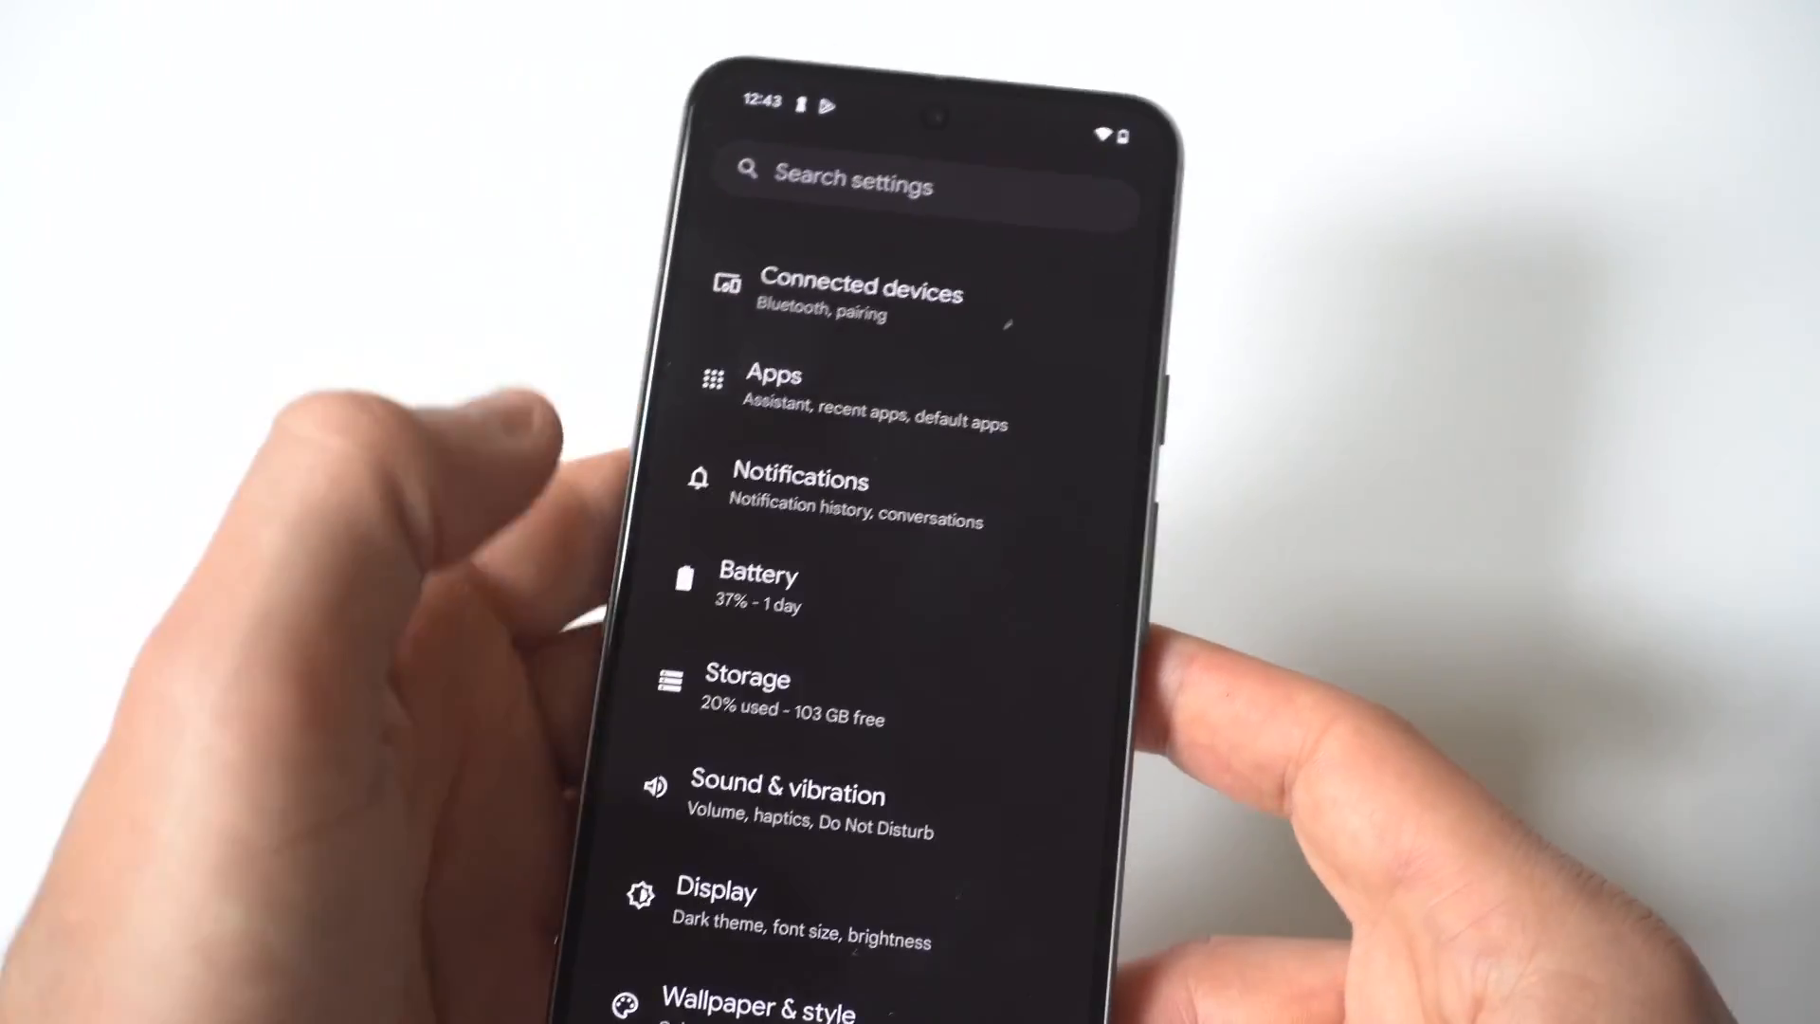
pyautogui.click(775, 372)
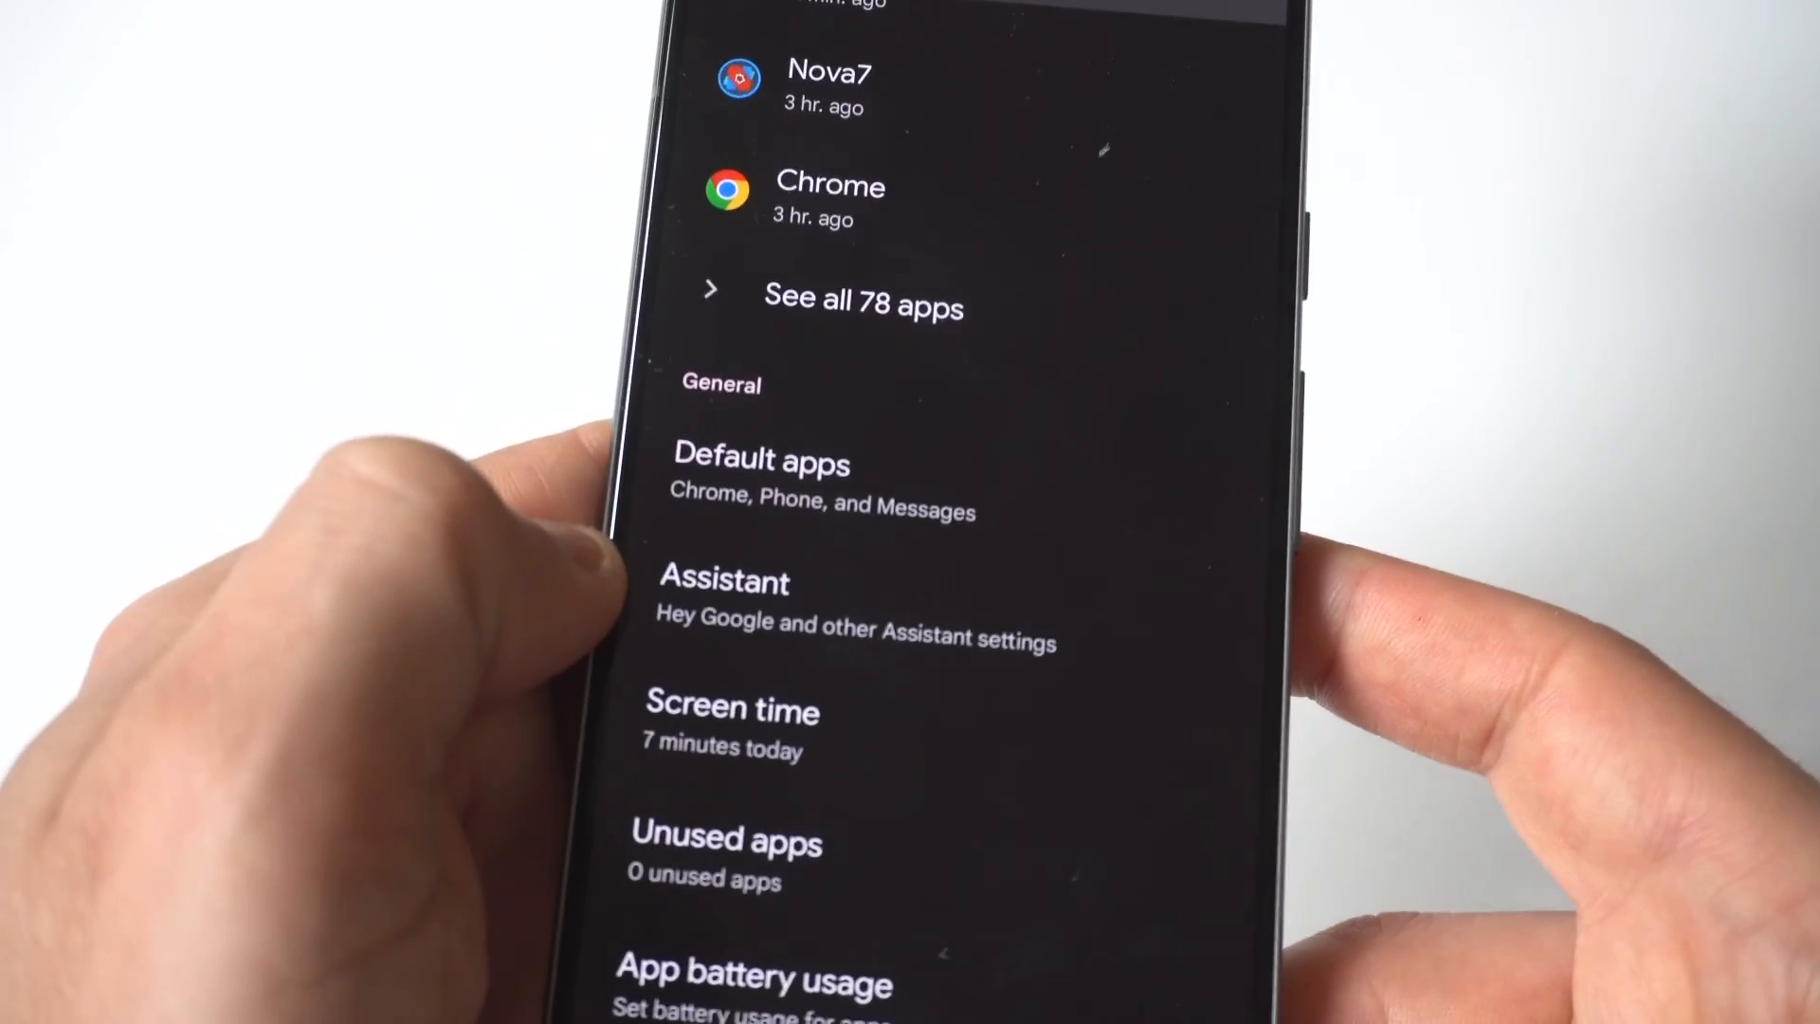
pyautogui.click(761, 462)
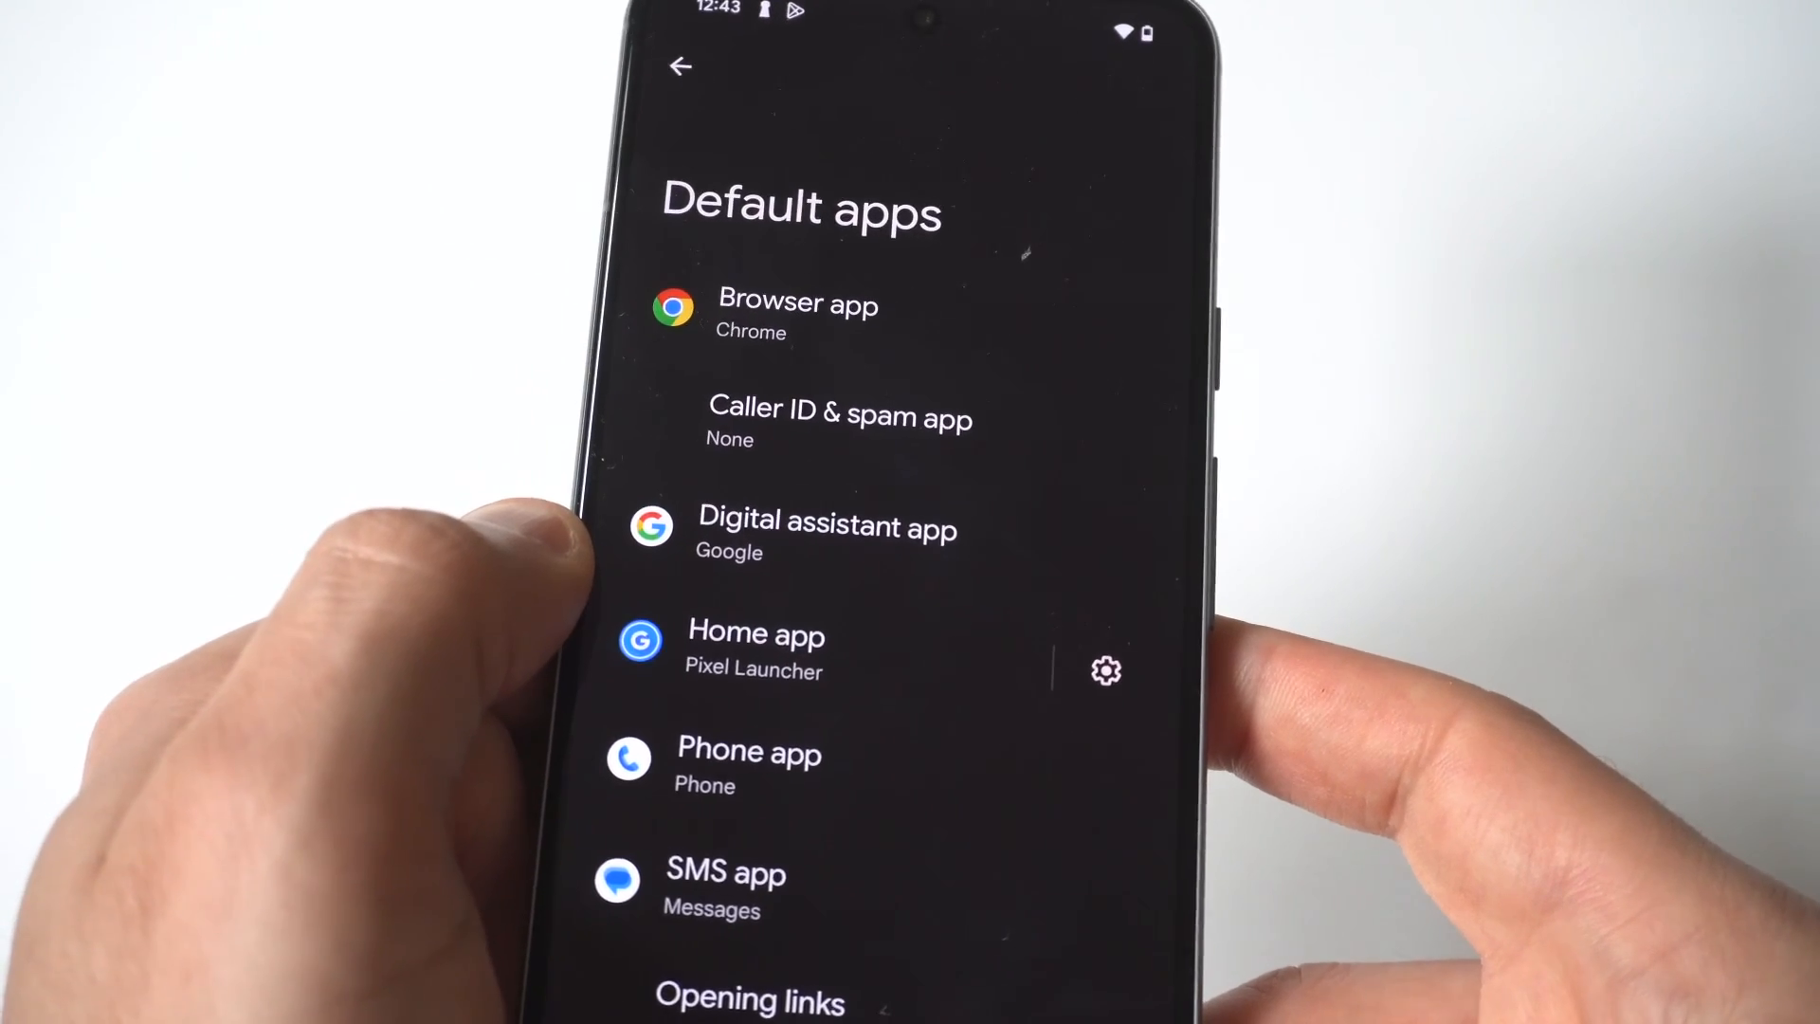
# - Make Nova Launcher the home app, then launch the Nova Settings icon
pyautogui.click(755, 650)
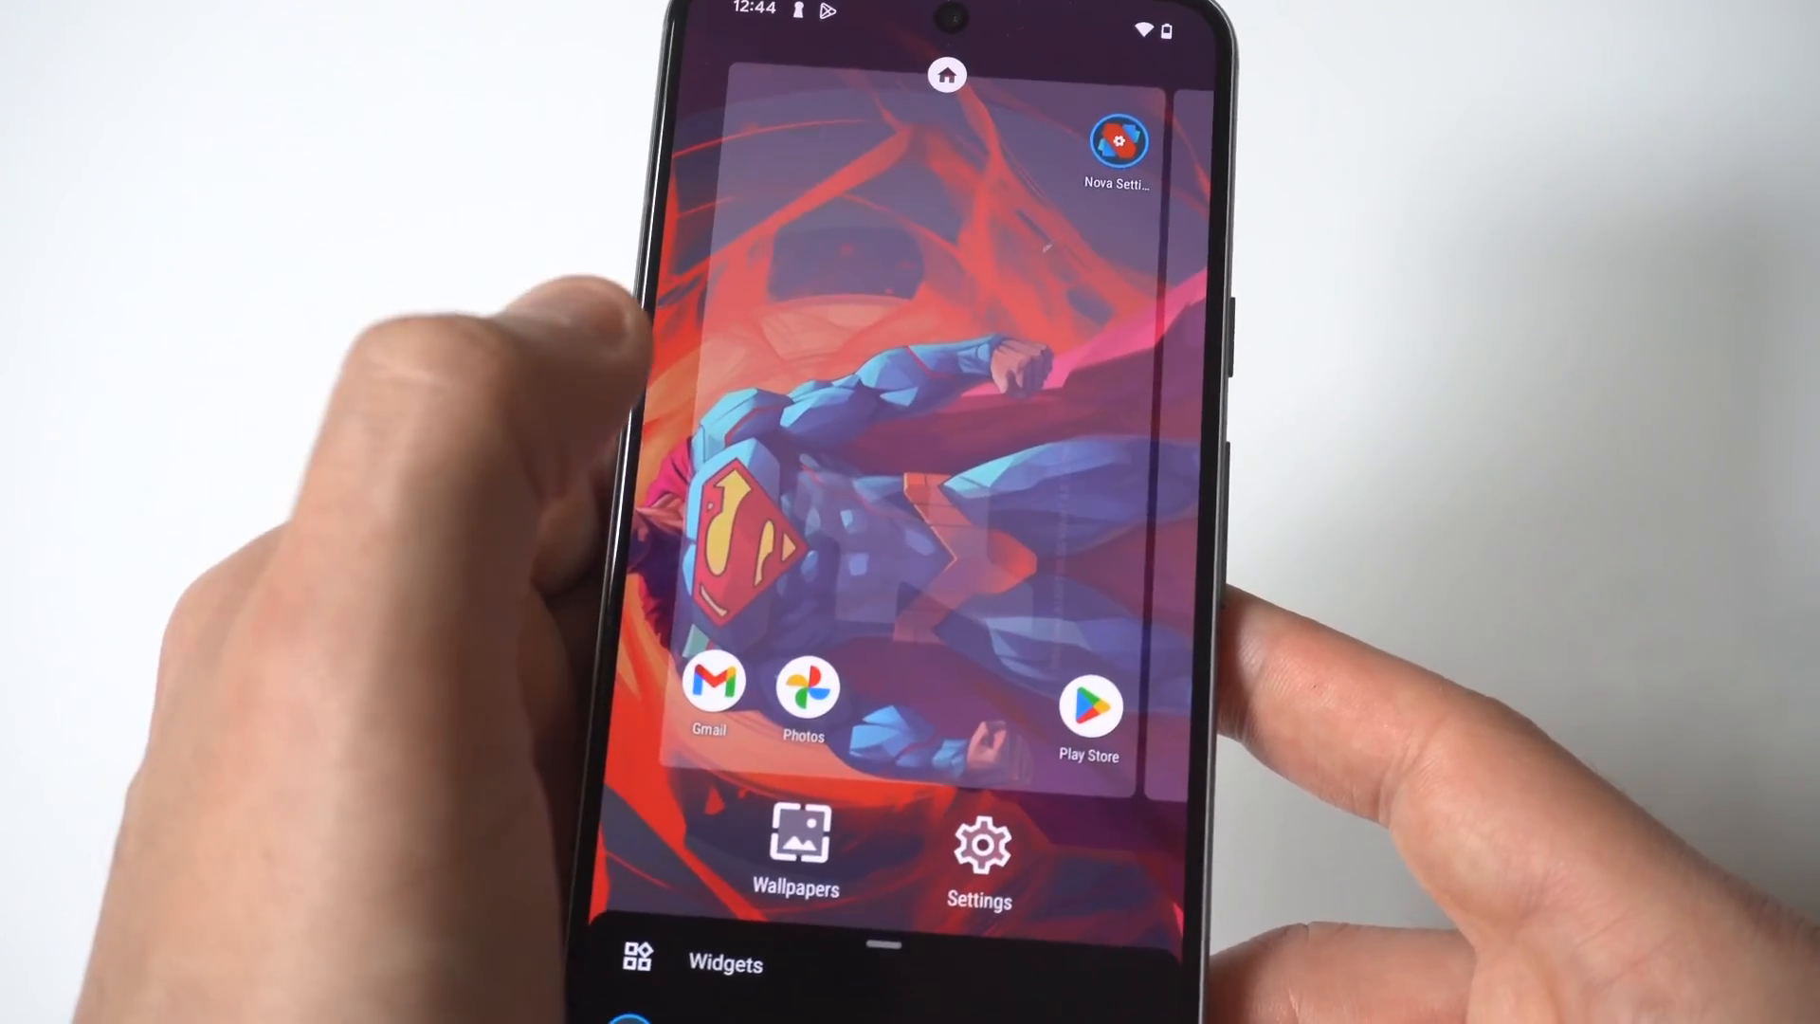
pyautogui.click(725, 962)
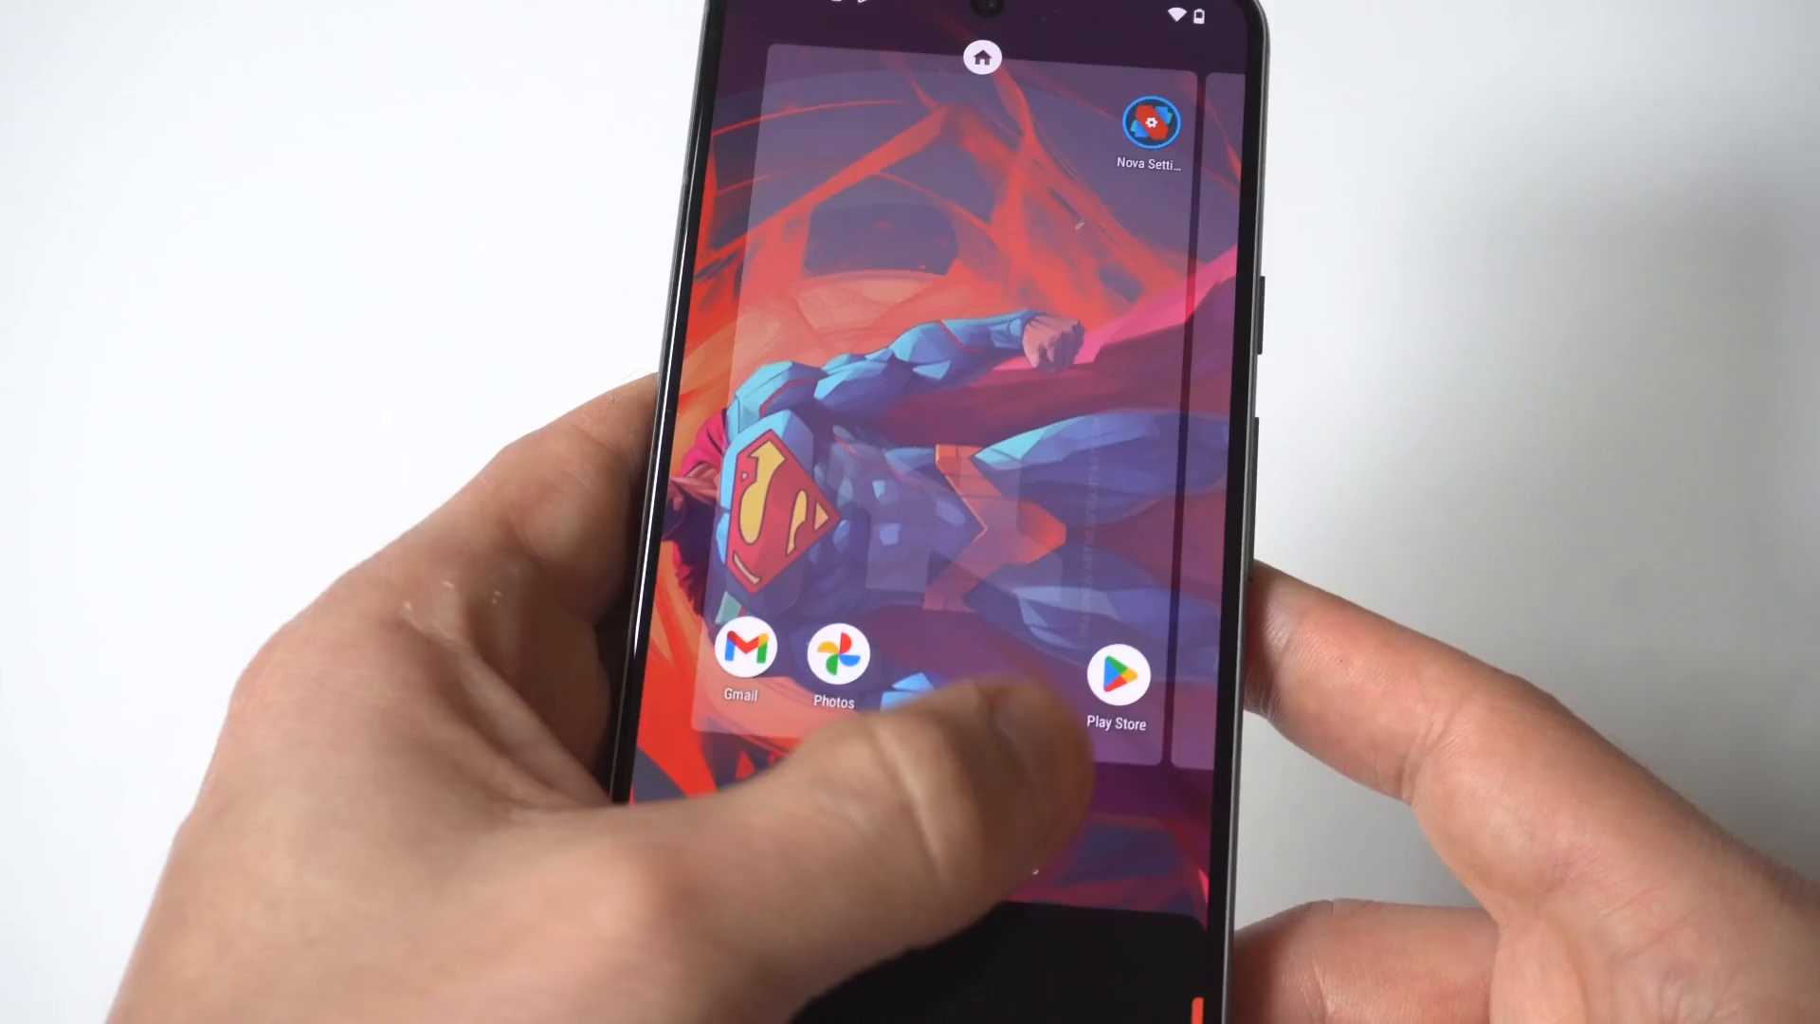
pyautogui.click(1148, 120)
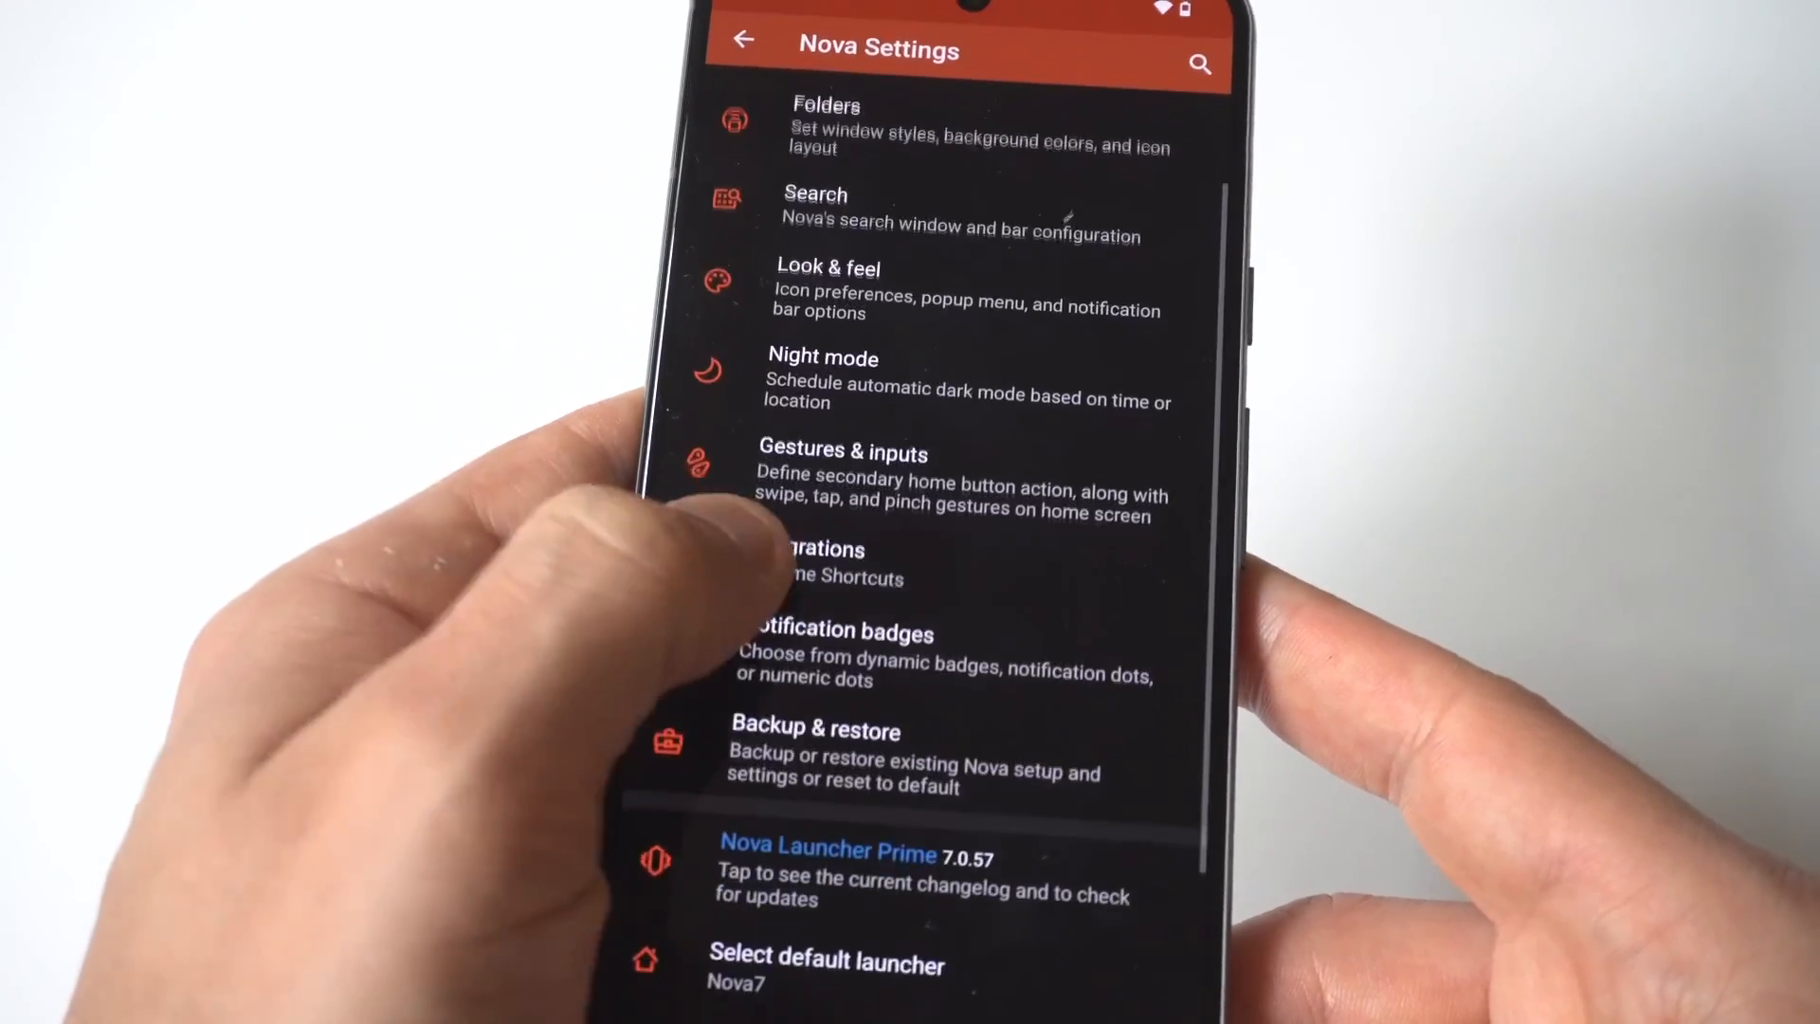
# - Preview Nova's Look & feel options, then view Home screen settings with the 5×5 grid
pyautogui.scroll(-3)
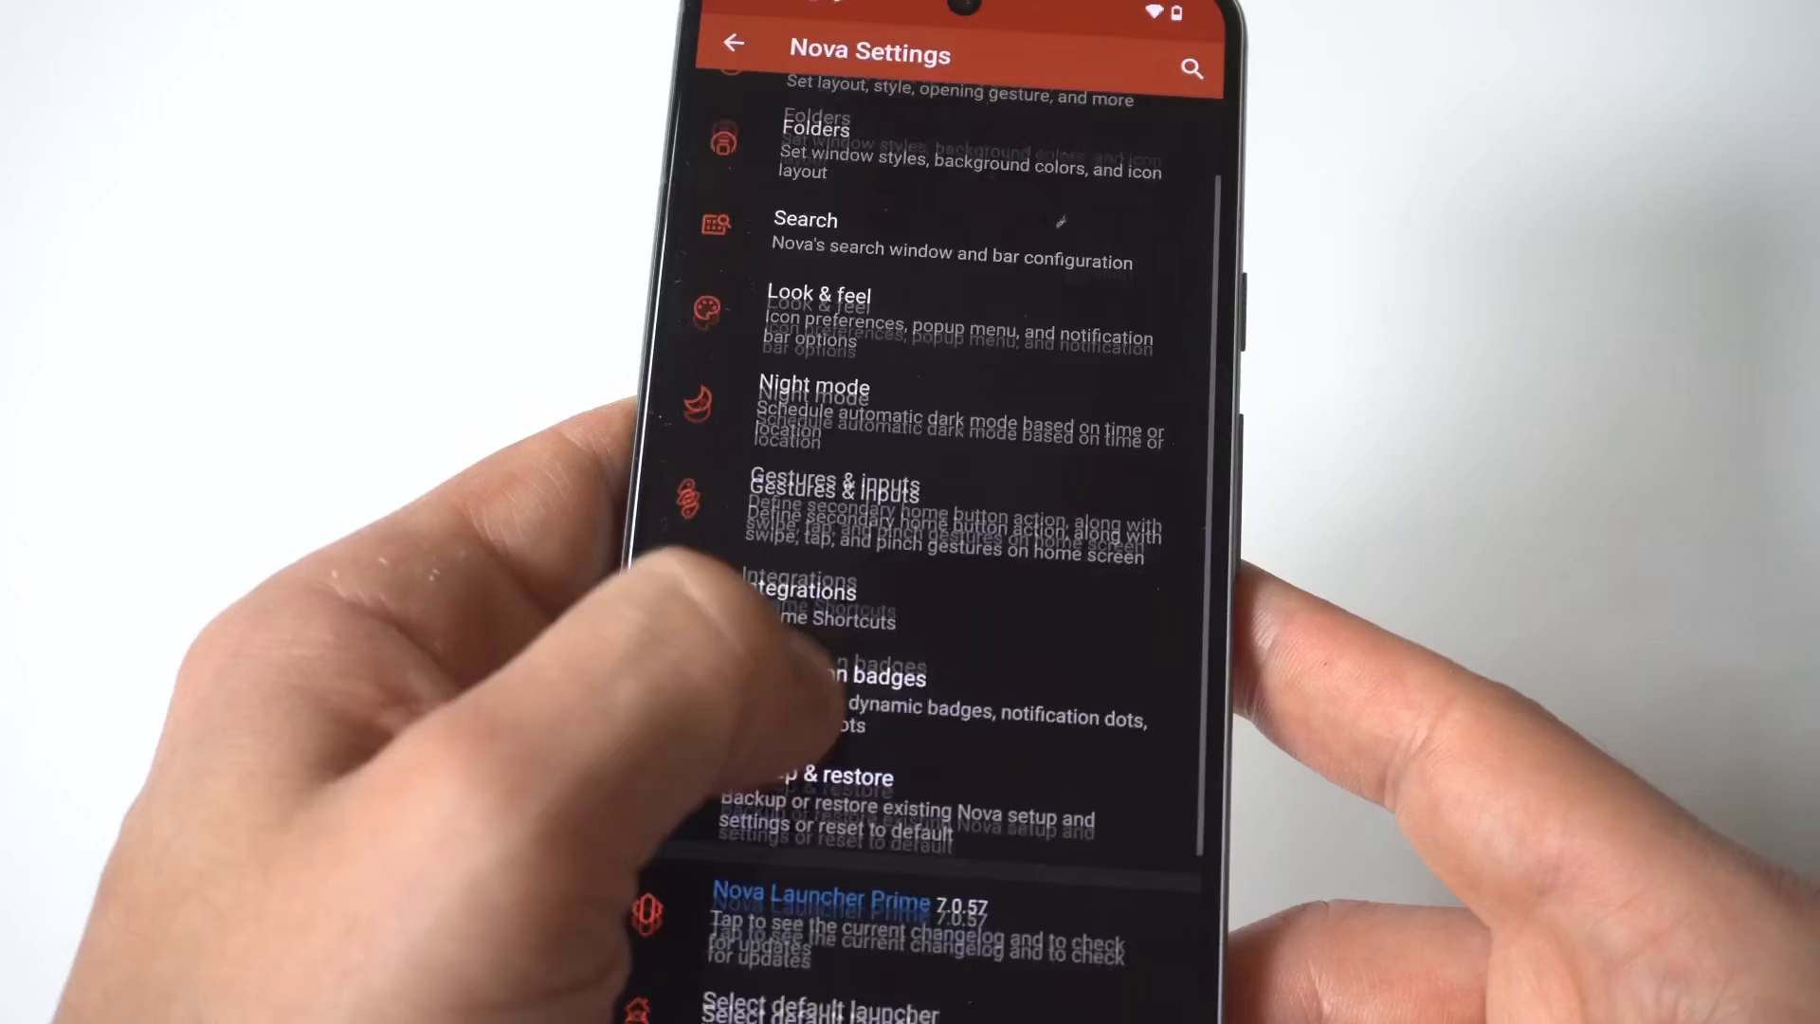
pyautogui.scroll(-3)
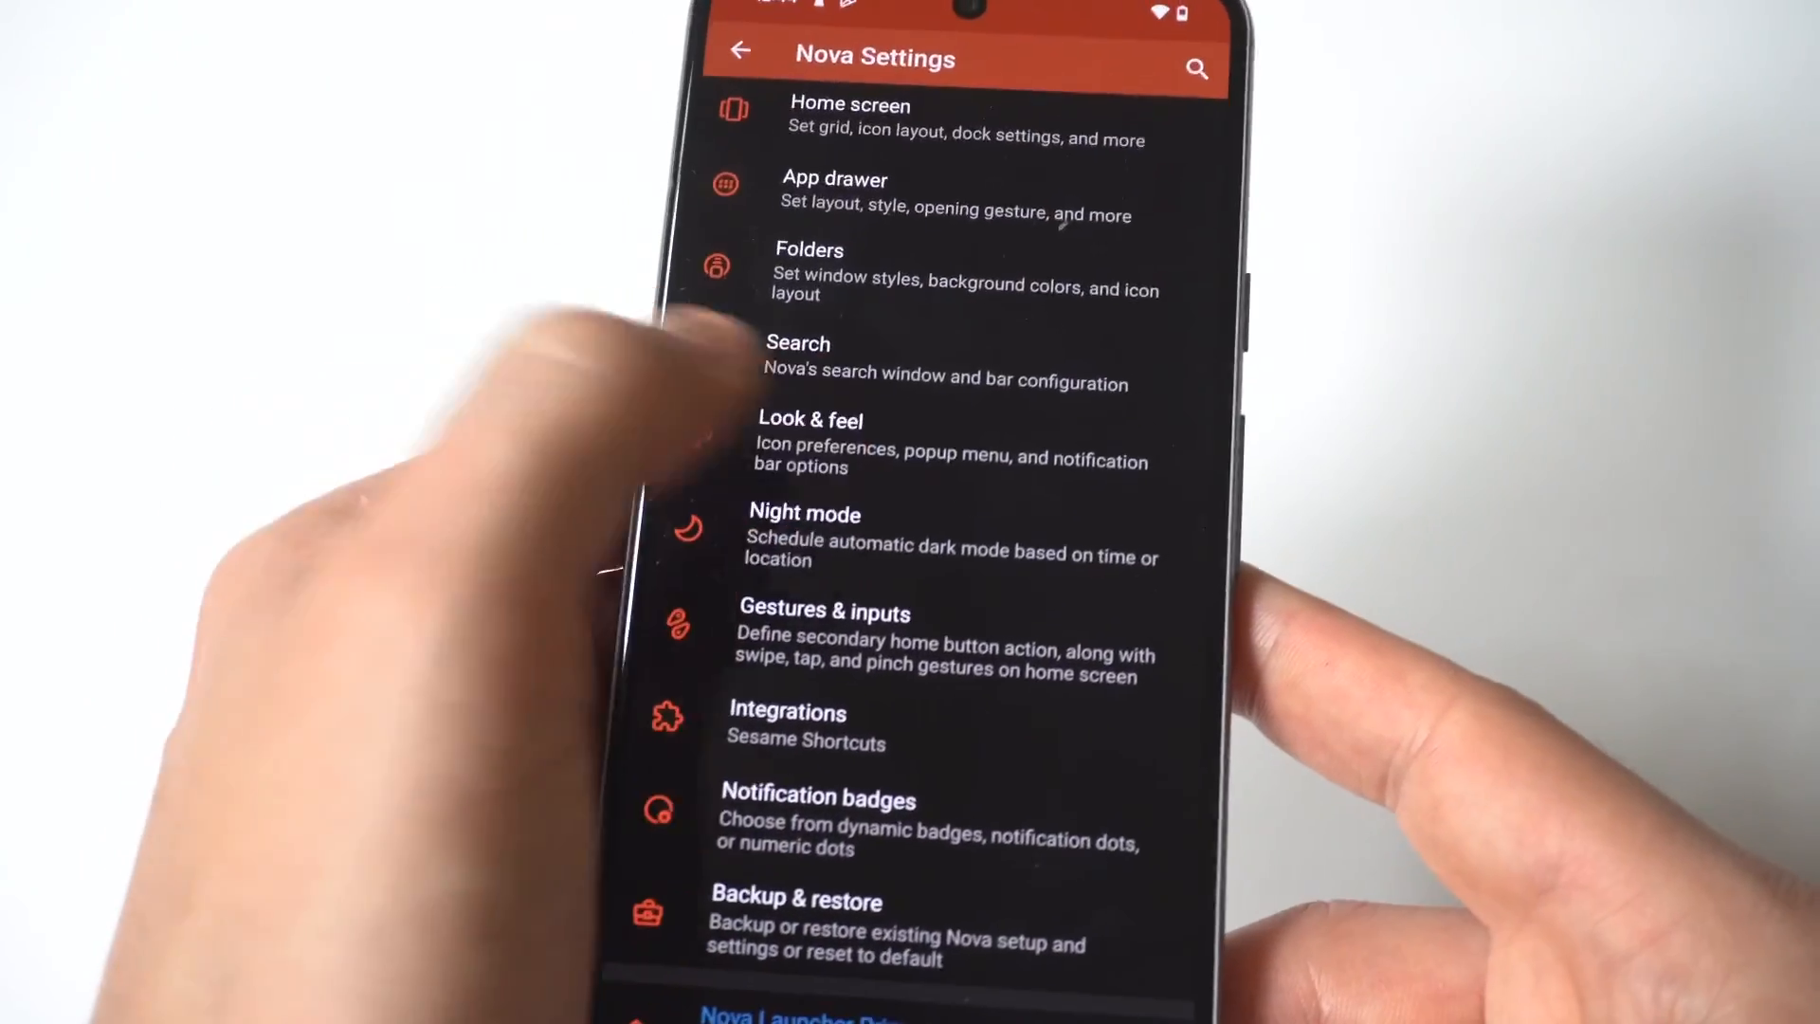
pyautogui.click(807, 440)
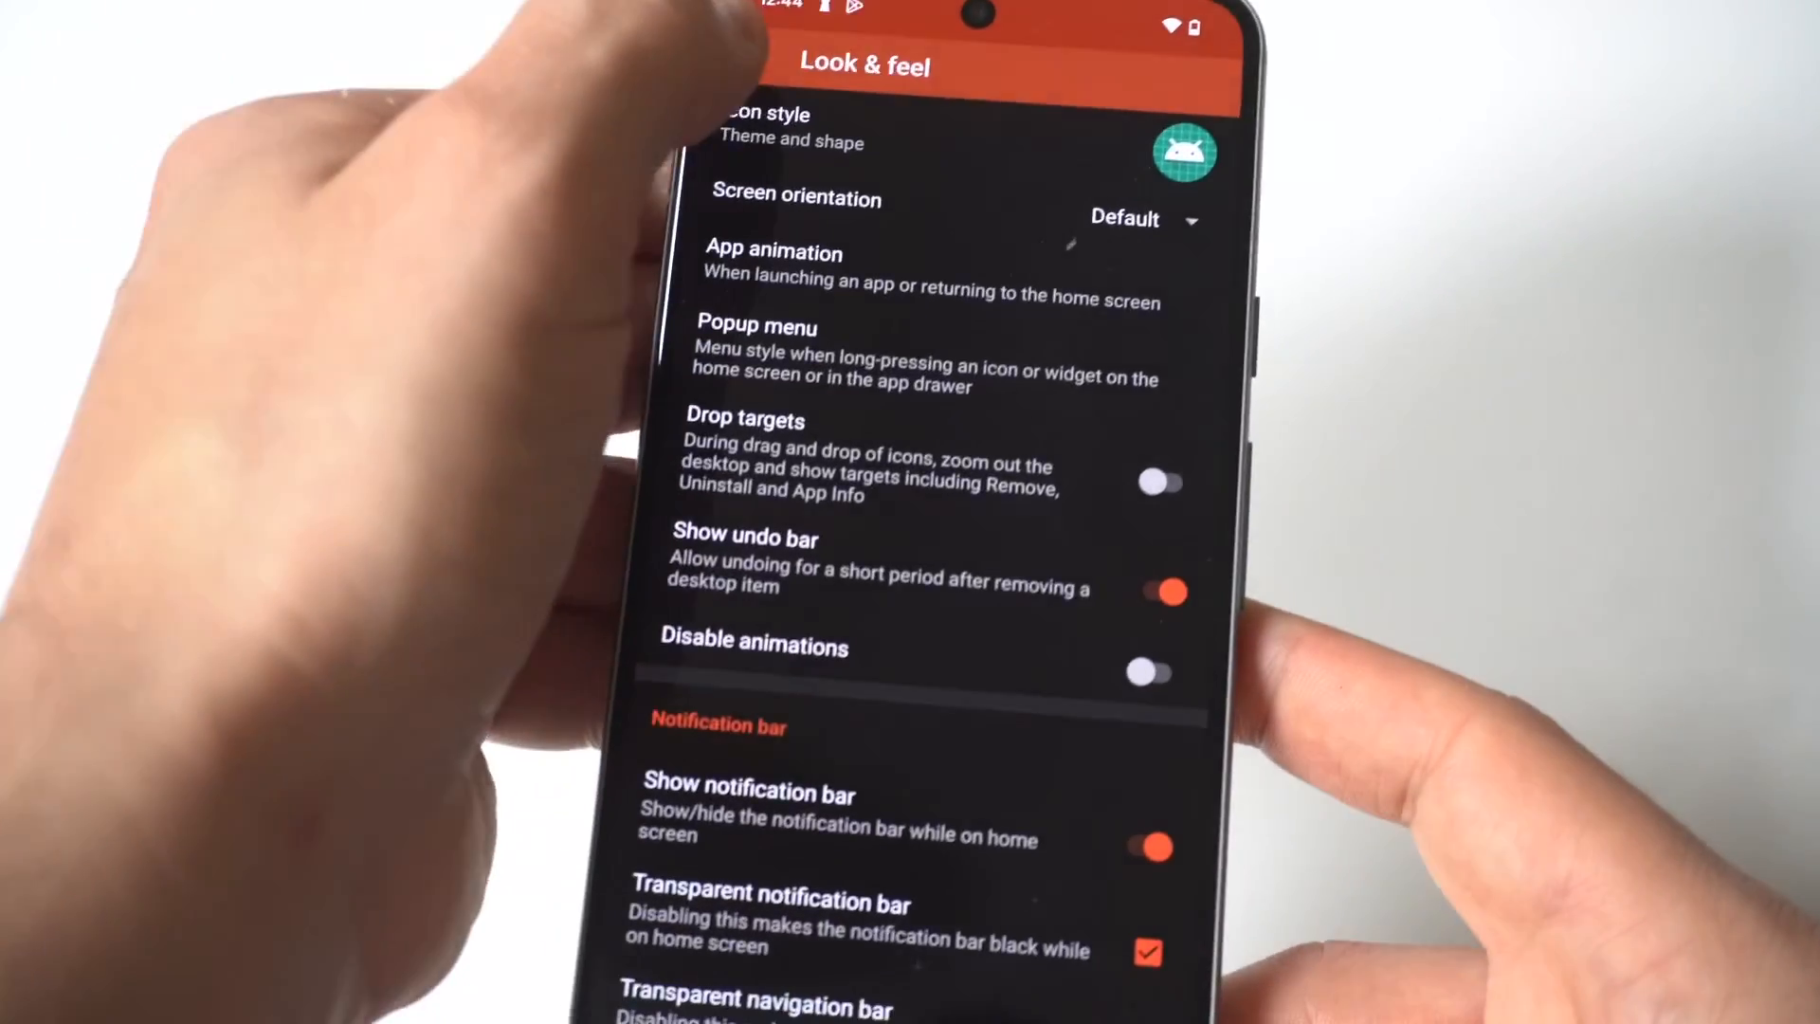
pyautogui.click(746, 36)
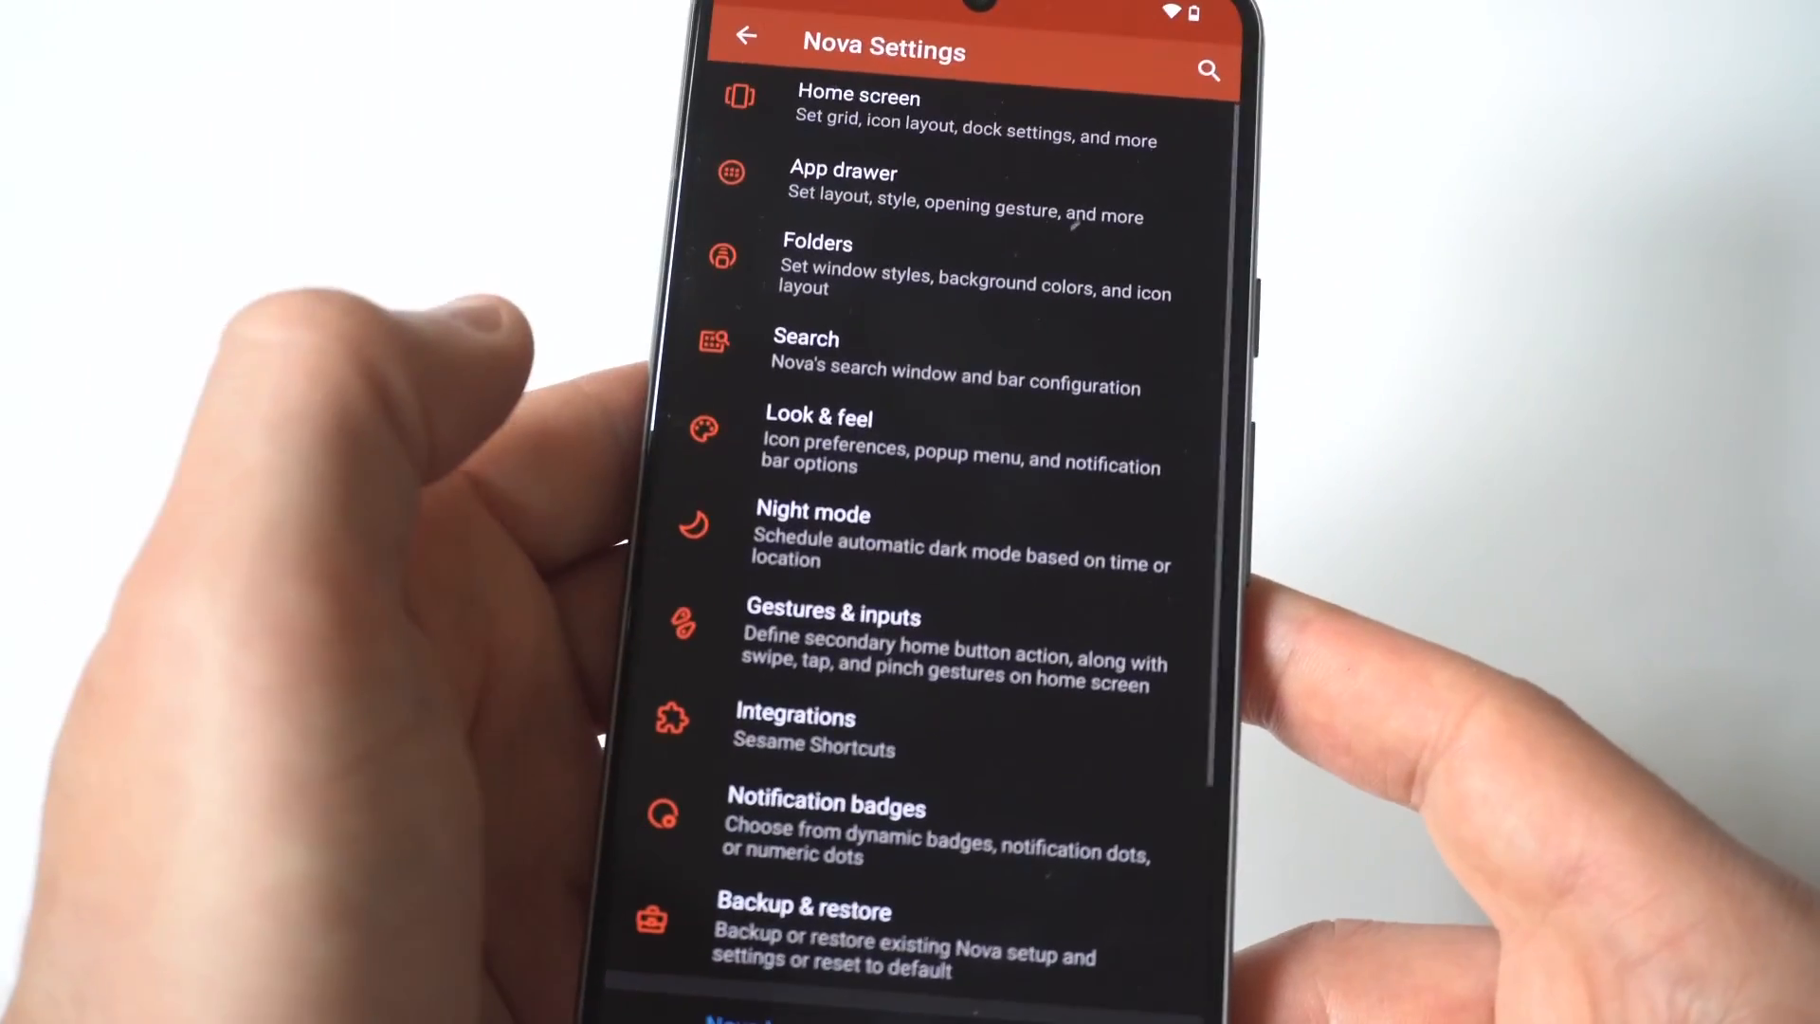
pyautogui.click(858, 115)
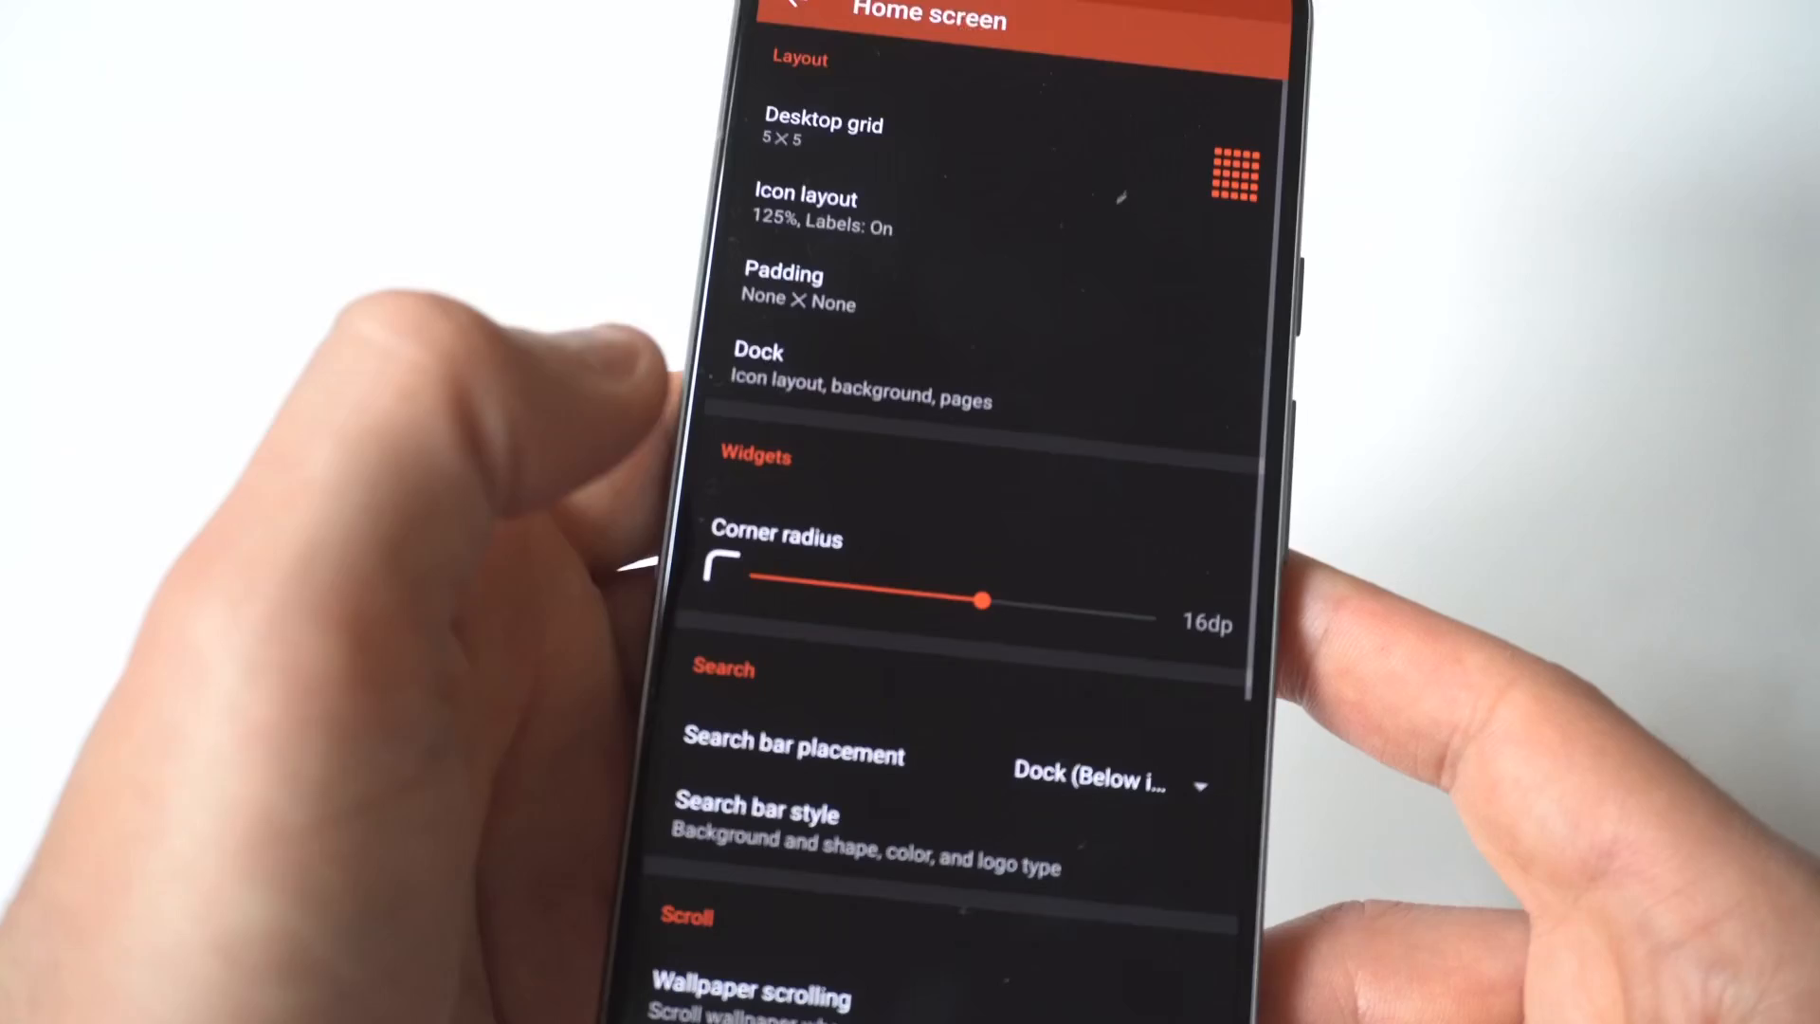